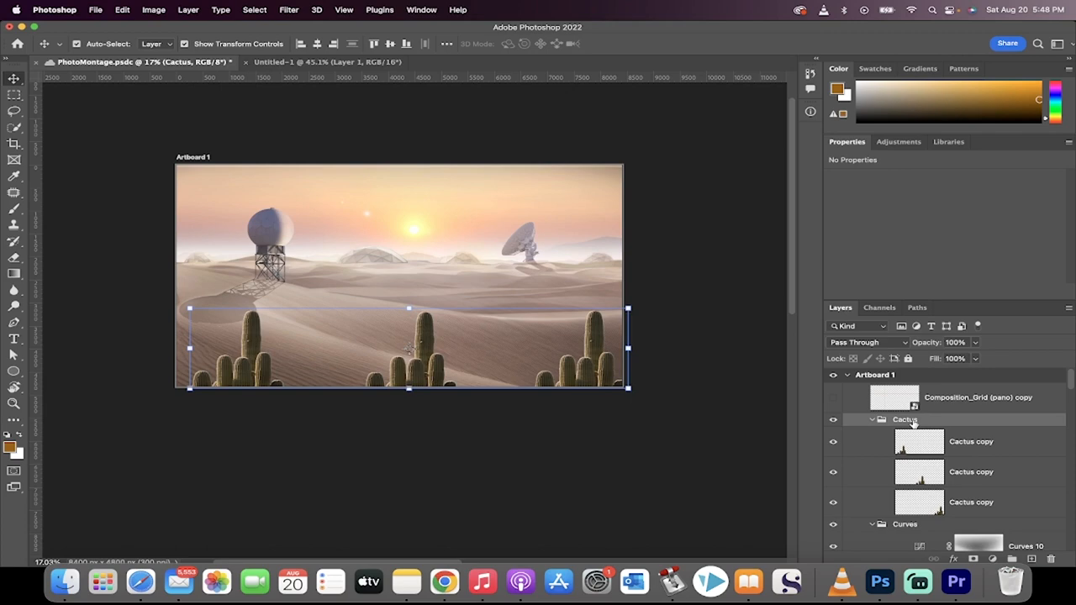
mouse_move(904, 419)
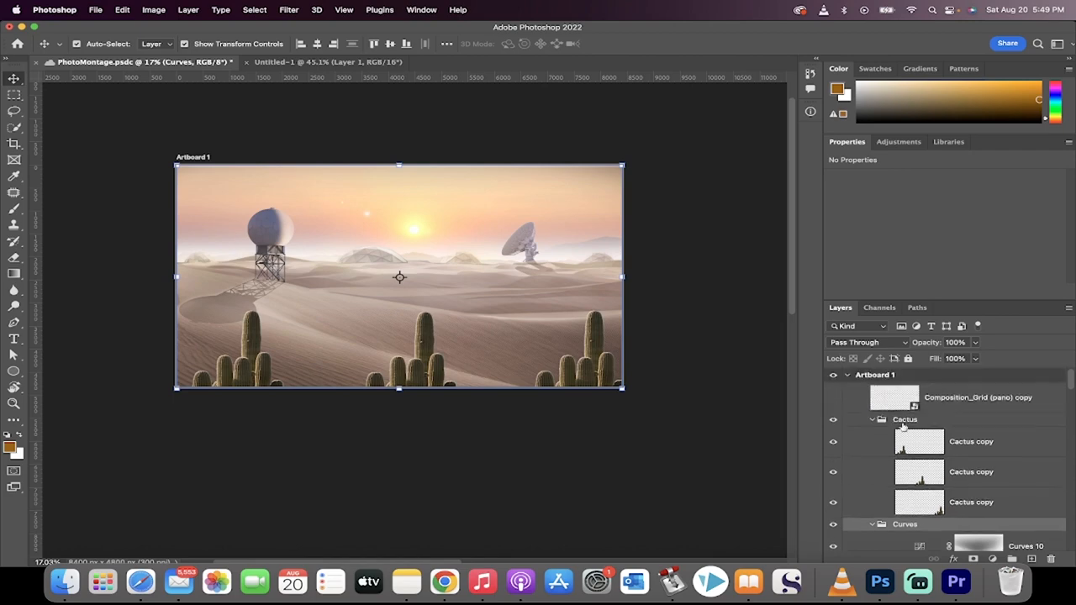
- Add a Curves adjustment above the top Cactus copy layer, then discard it
click(904, 420)
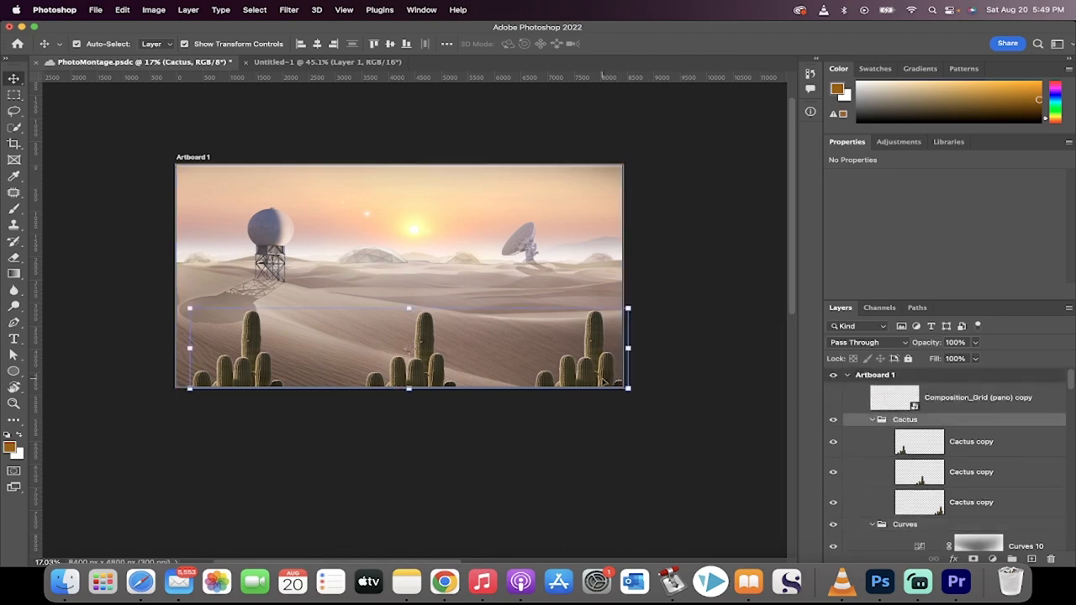
click(833, 398)
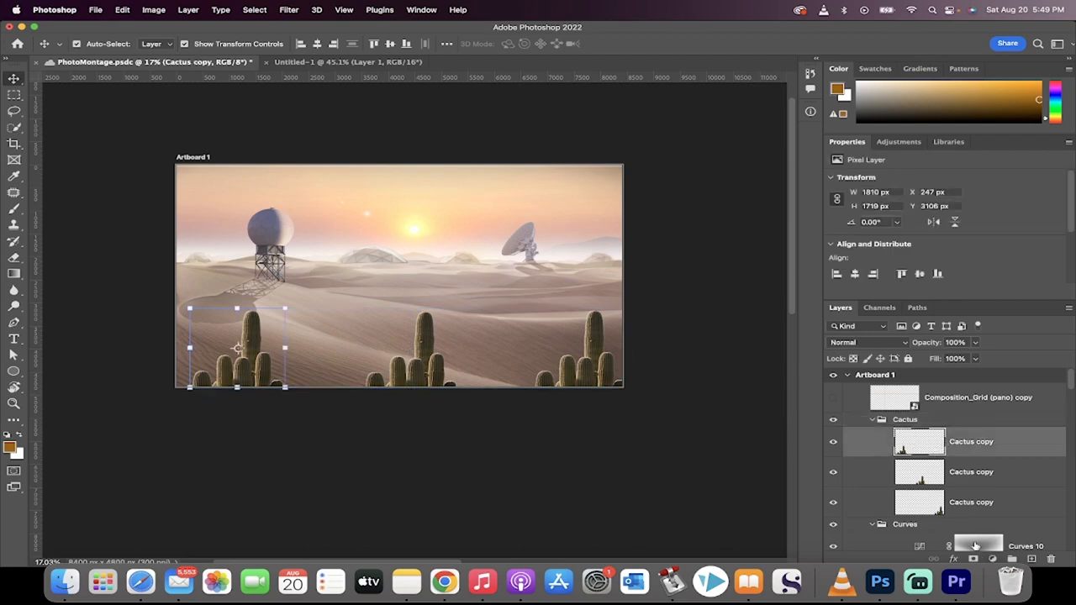
click(975, 558)
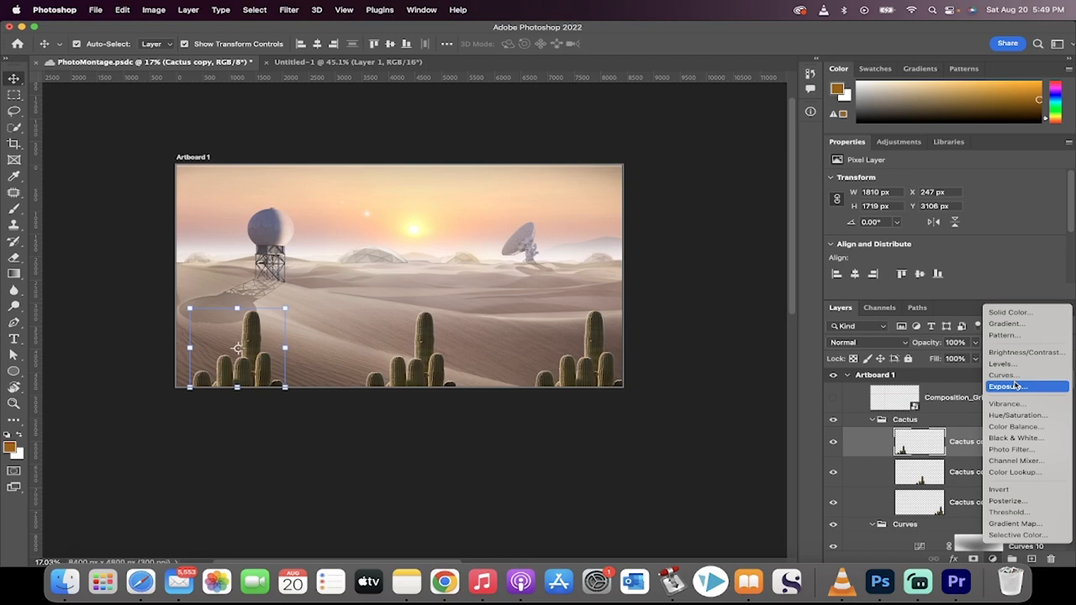
click(1003, 375)
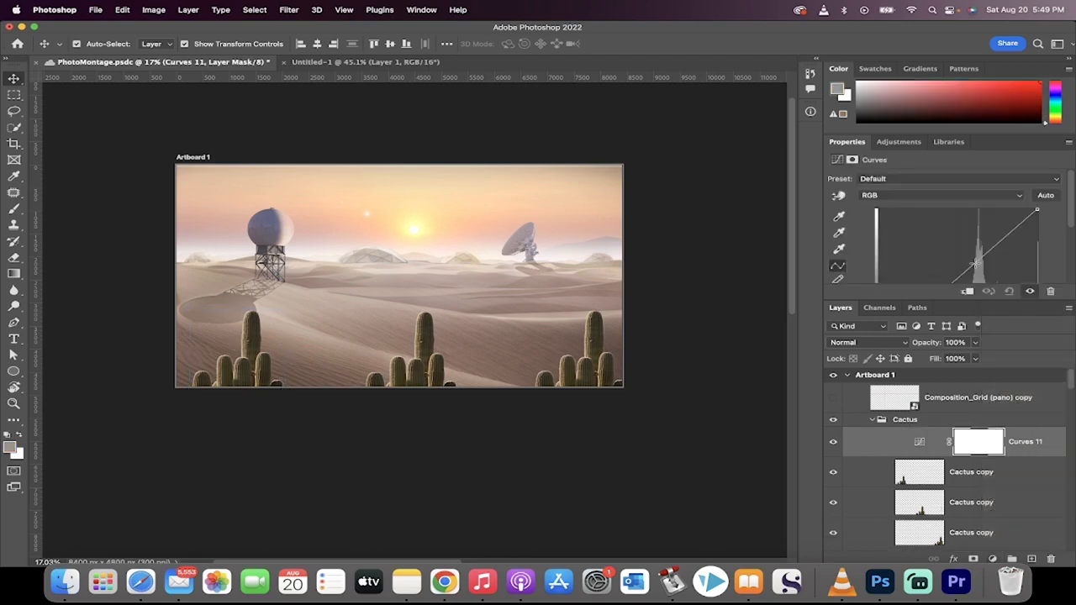
drag(975, 265, 954, 244)
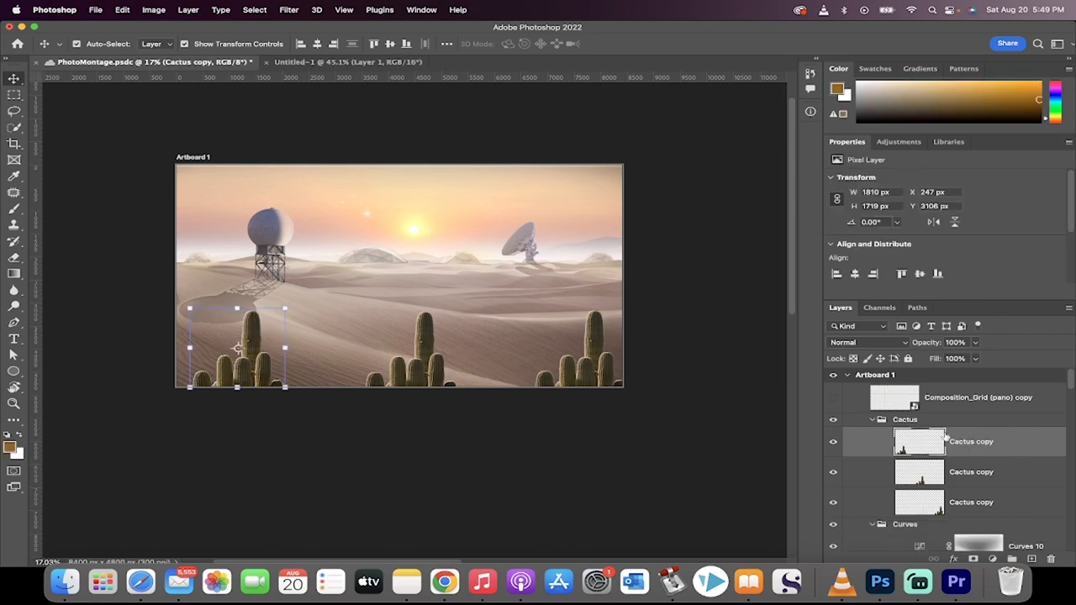
- Change the Cactus group's blend mode from Pass Through to Normal
click(906, 420)
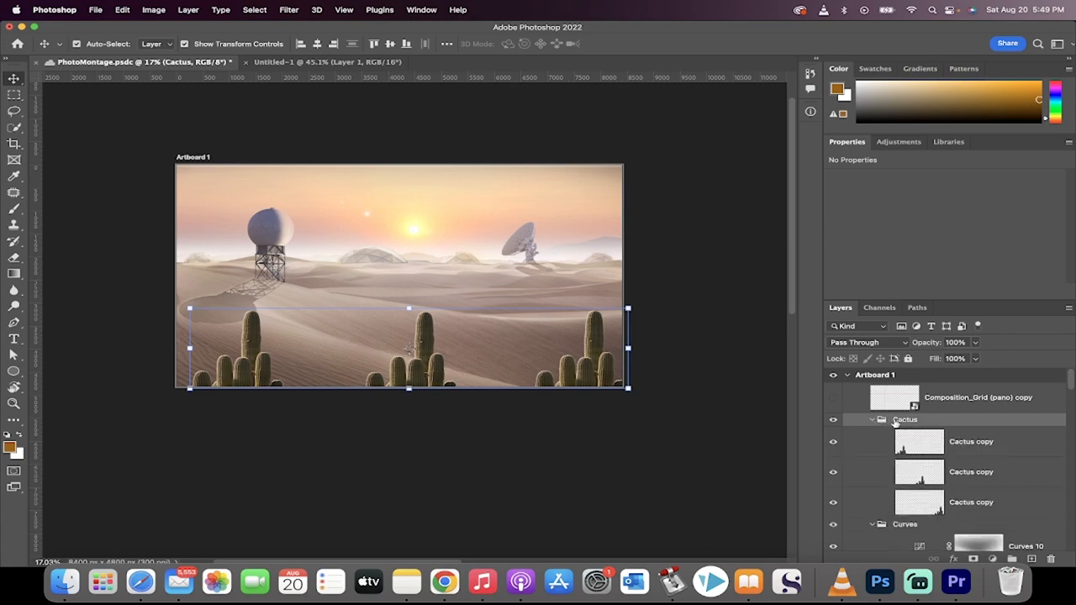
click(866, 343)
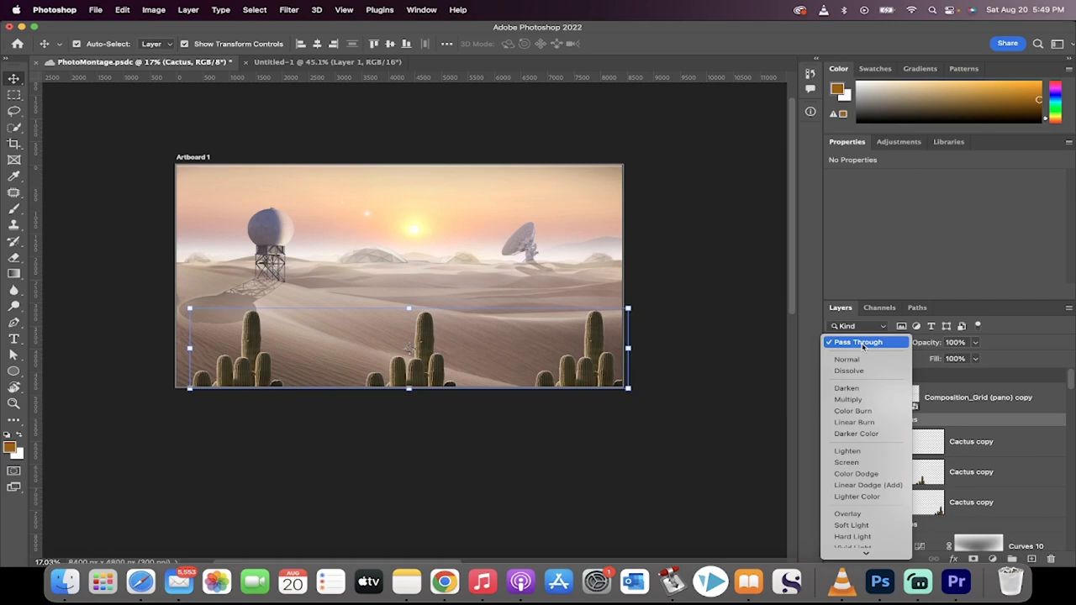
mouse_move(848, 359)
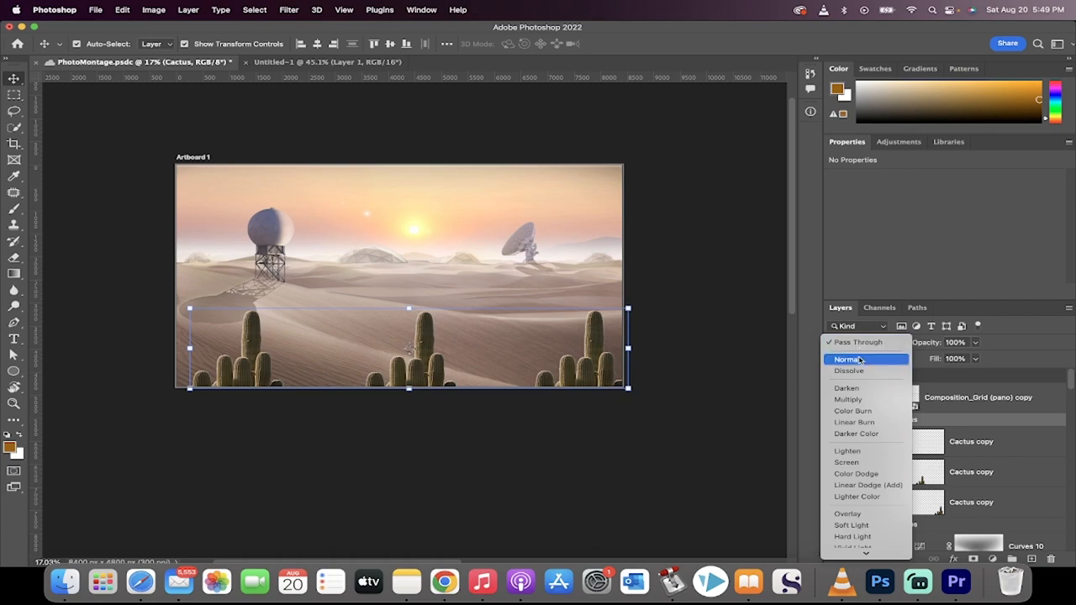
click(848, 359)
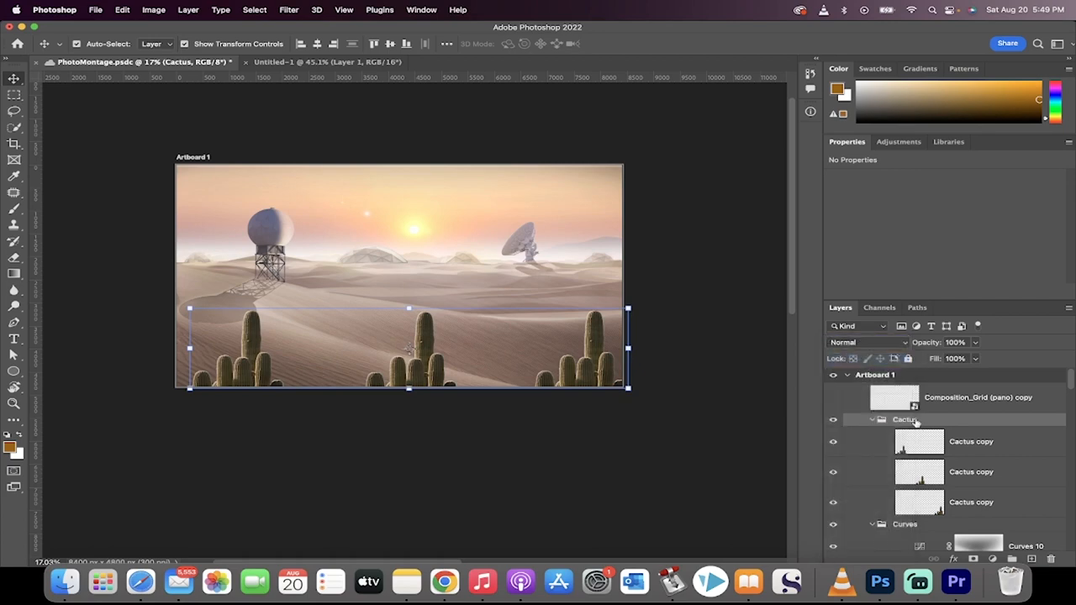
- Add Curves 11 inside the Cactus group and drag its curve point upward to brighten the cacti
click(833, 396)
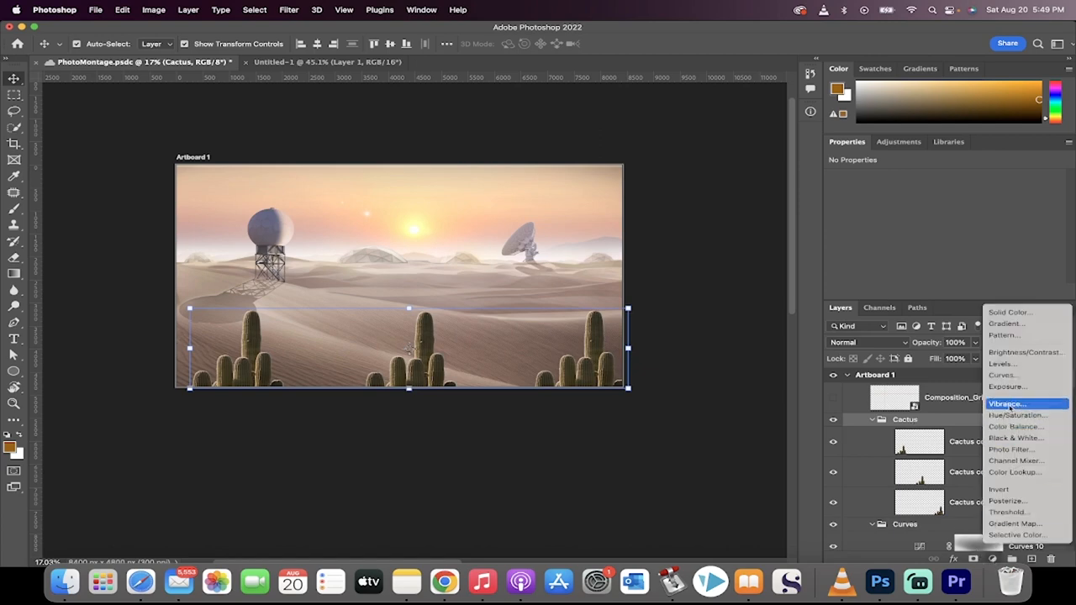
click(1002, 375)
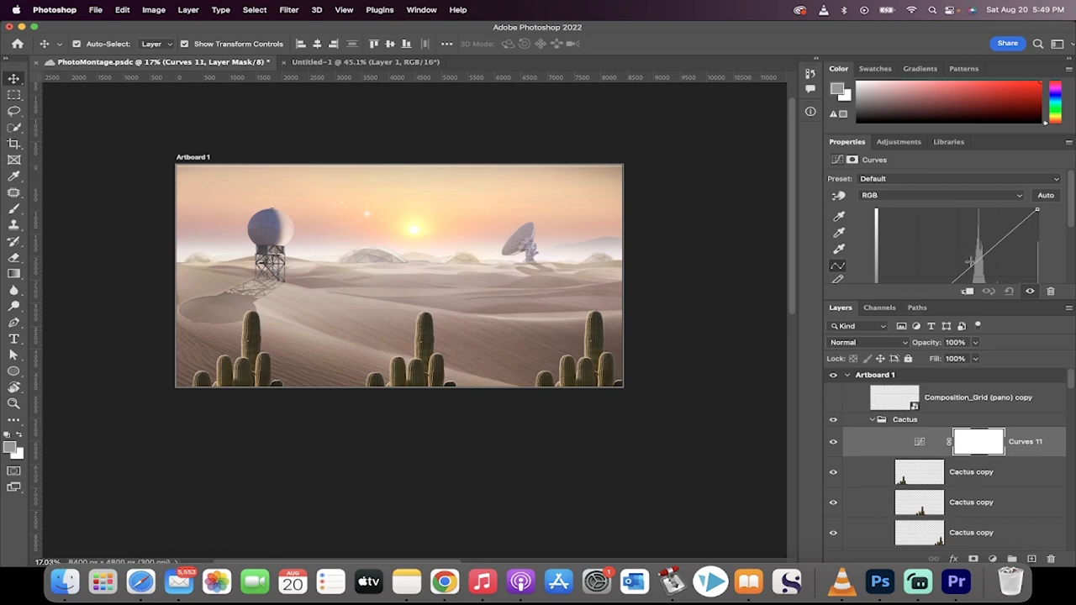
drag(966, 274, 971, 262)
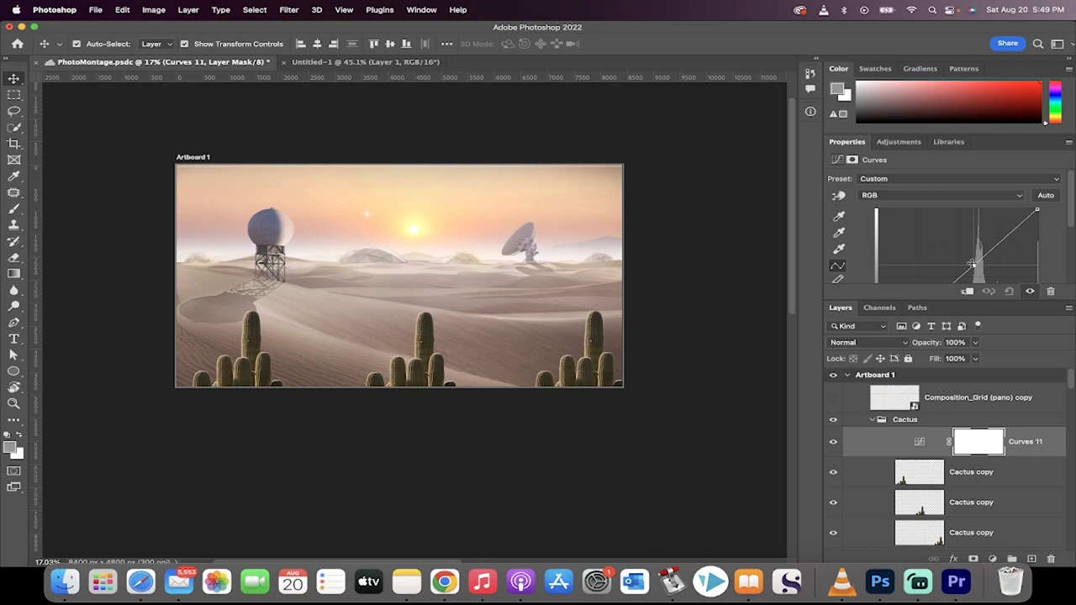
drag(973, 265, 939, 242)
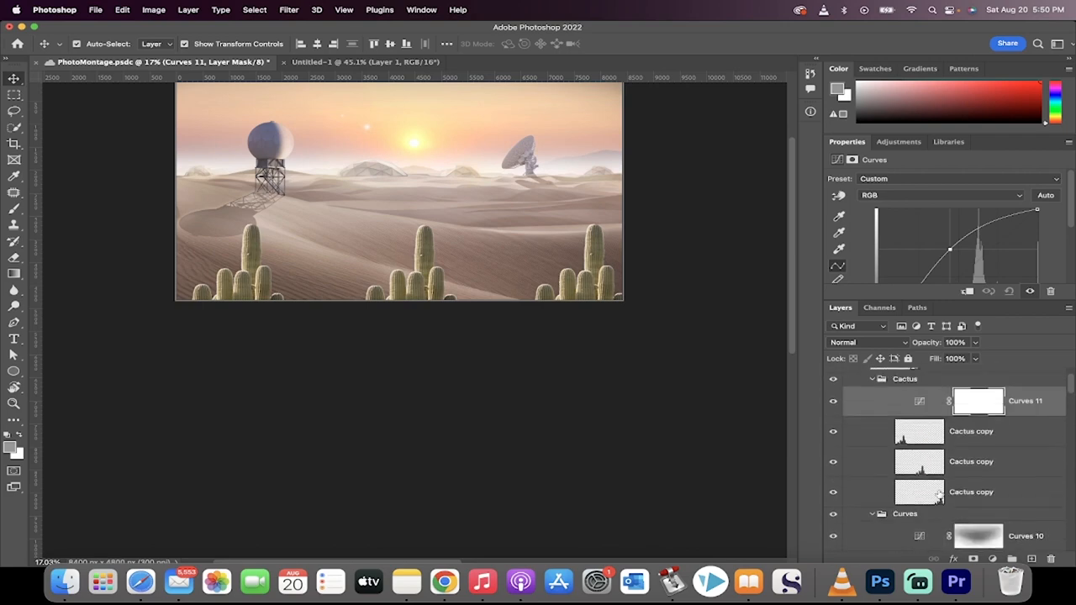
mouse_move(919, 492)
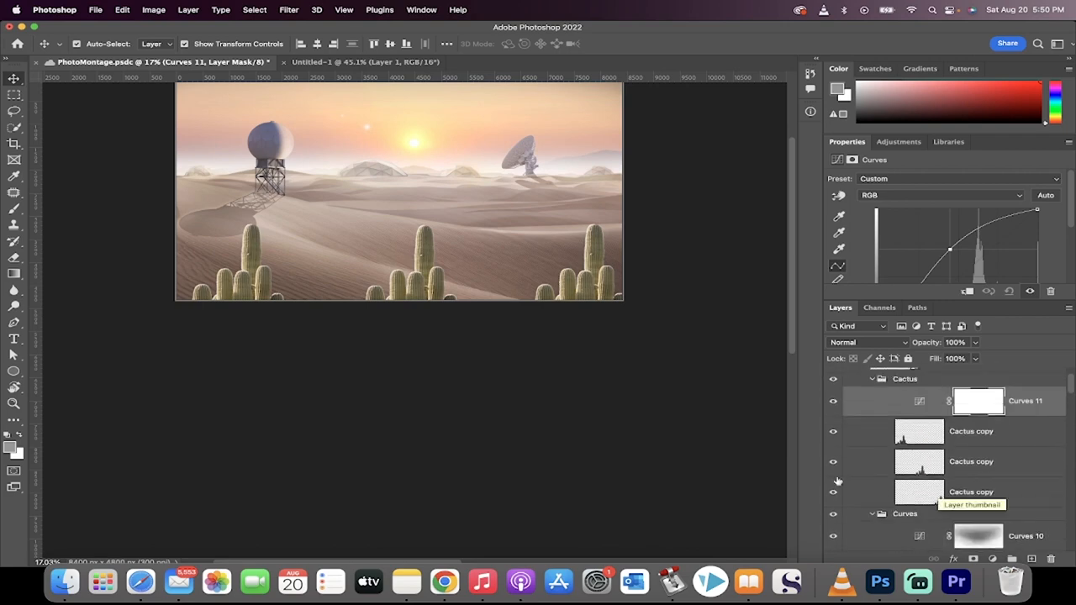
mouse_move(918, 580)
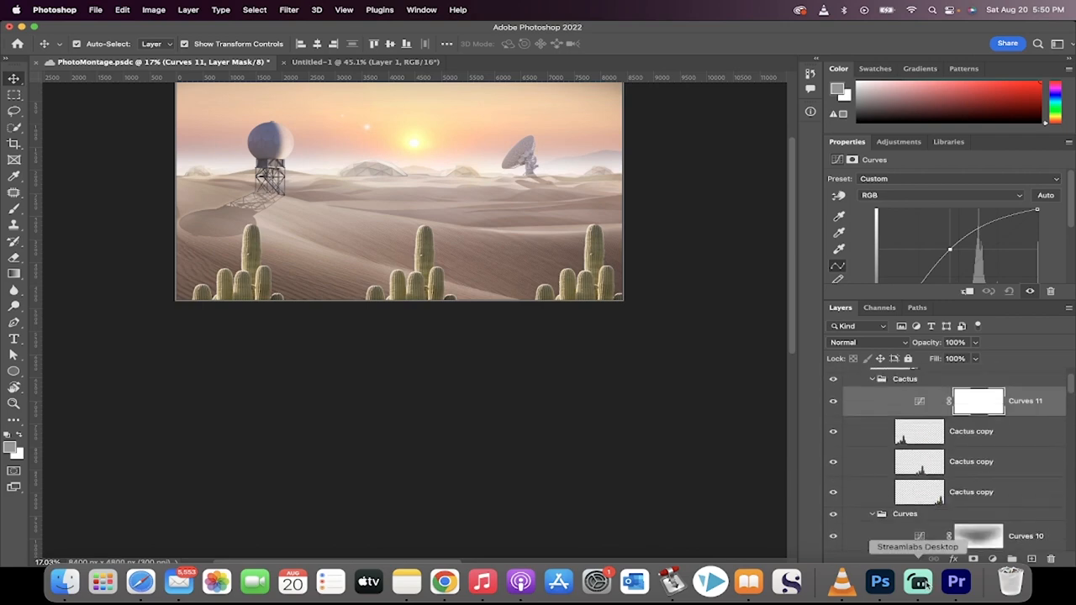